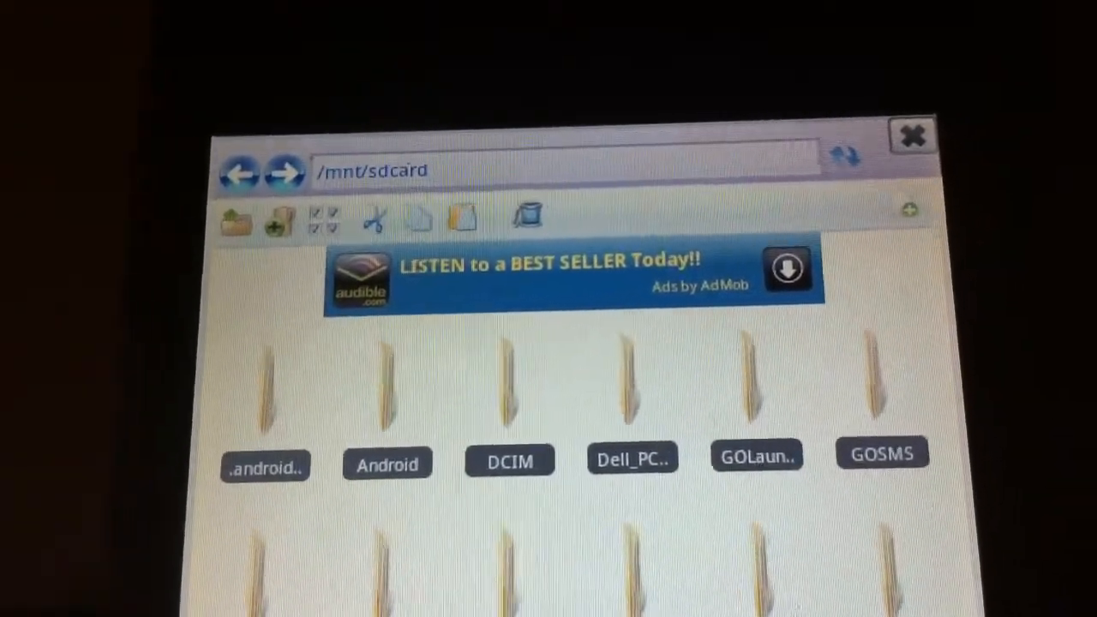
Scroll down through the SD card file browser before leaving it for the Start menu.
scroll("down", 3)
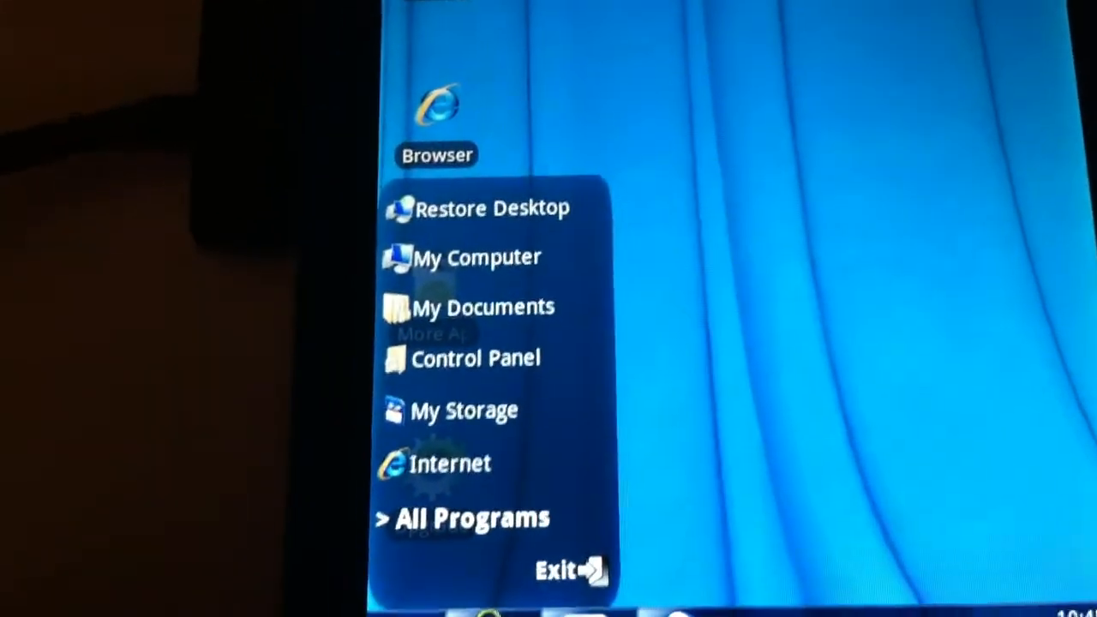
Open Control Panel from the Start menu, browse its settings categories, then close it.
left_click(475, 358)
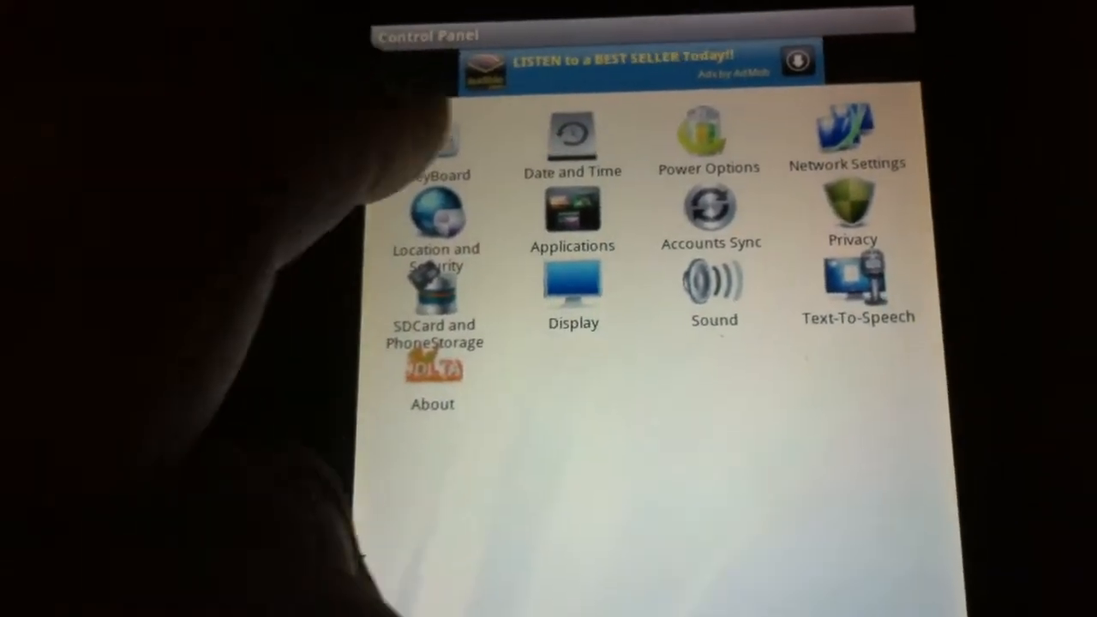
left_click(432, 377)
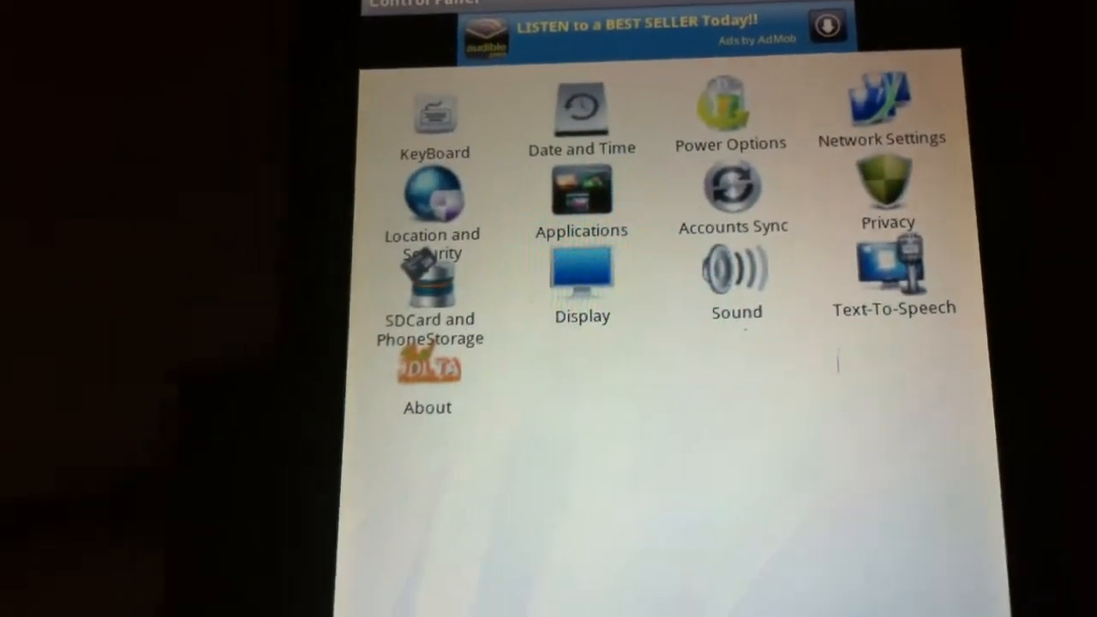
left_click(582, 274)
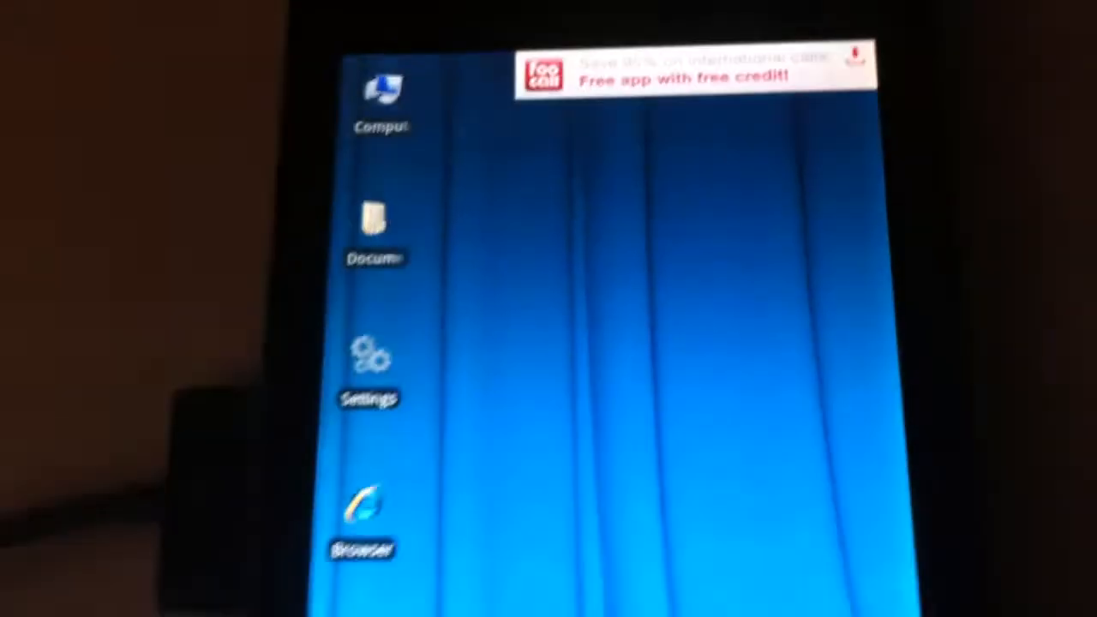
Reopen the Start menu and expand the All Programs list of installed apps.
scroll("down", 3)
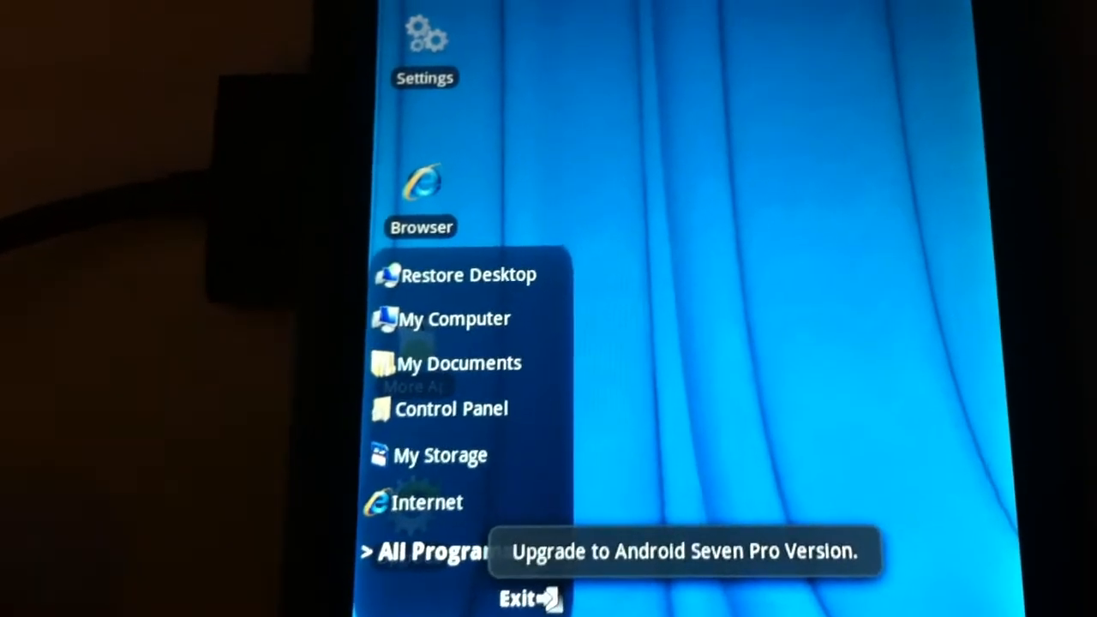
left_click(429, 551)
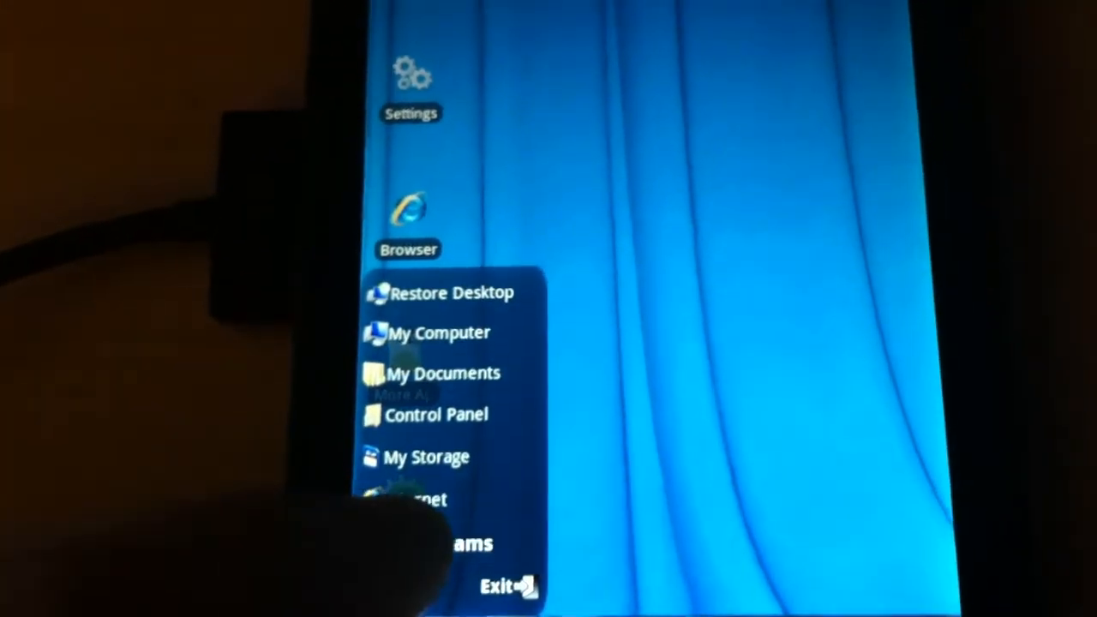
left_click(410, 494)
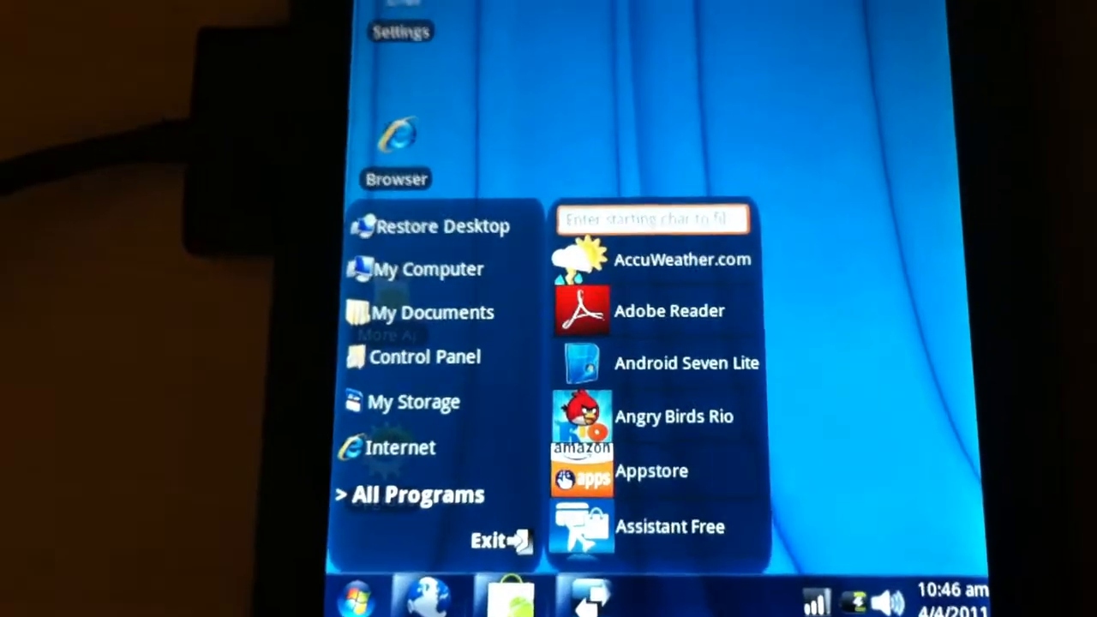